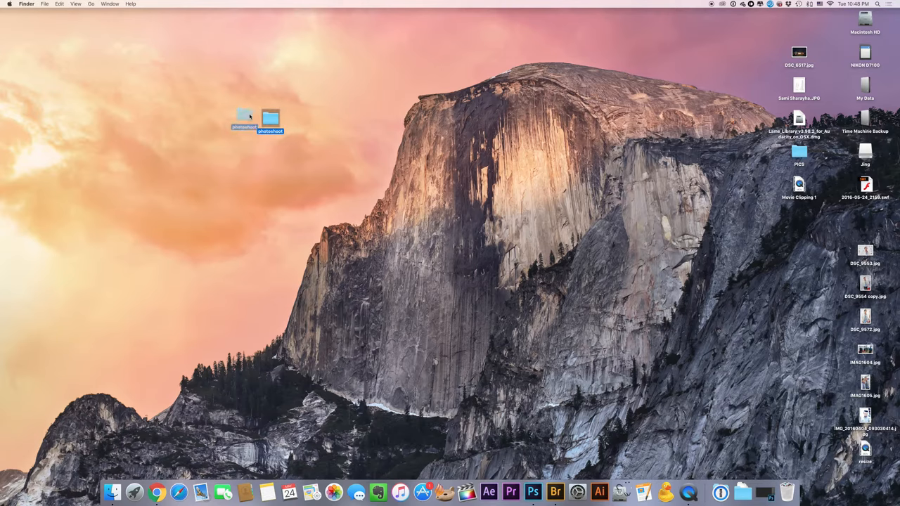
Inside photoshoot, gather the photos into a new Originals folder and duplicate it
double_click(270, 120)
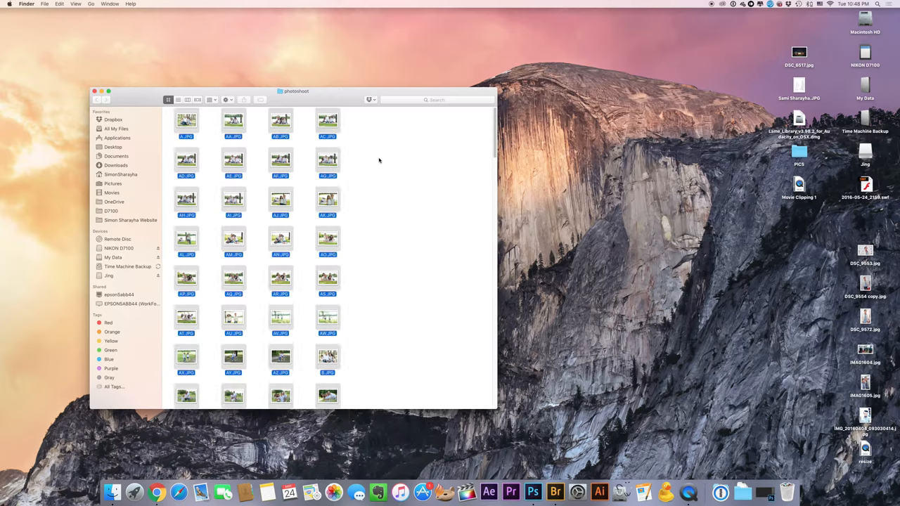
right_click(380, 160)
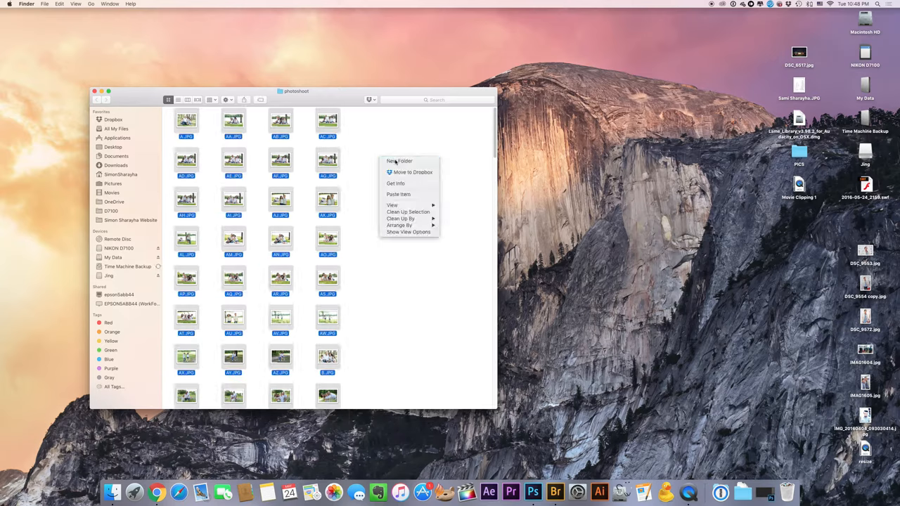
click(399, 161)
text(Originals)
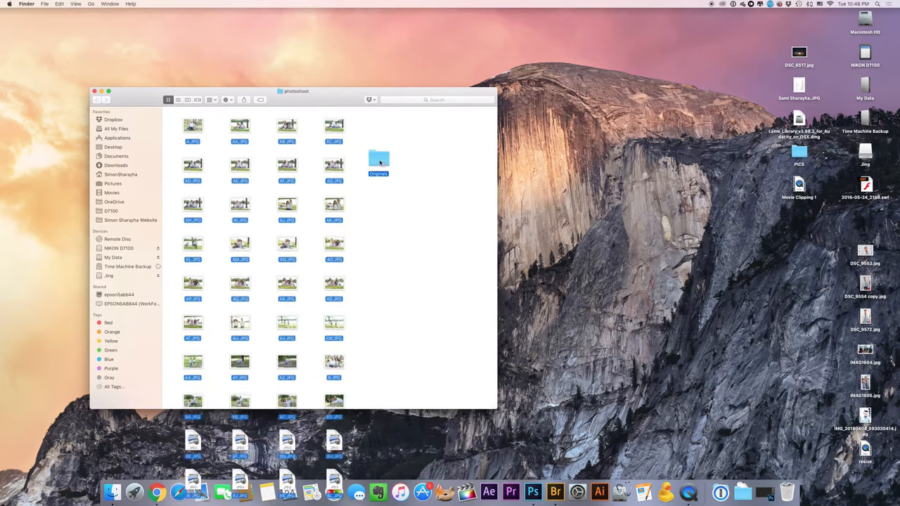
right_click(378, 160)
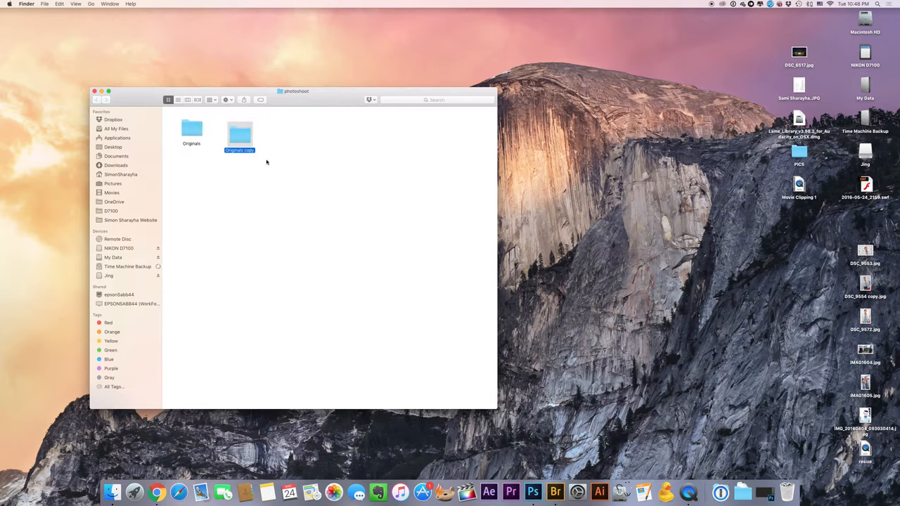
Rename 'Originals copy' to 'resized' and view the photoshoot folder in Adobe Bridge
double_click(239, 133)
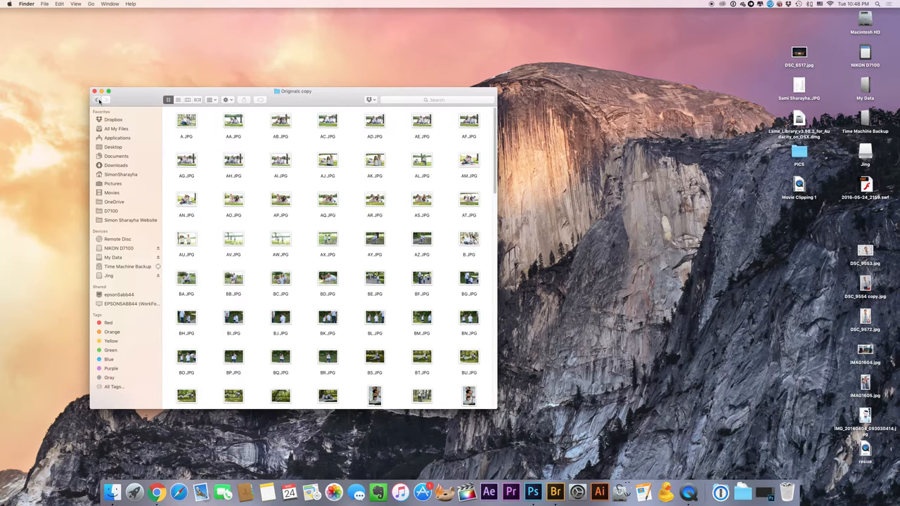
click(97, 99)
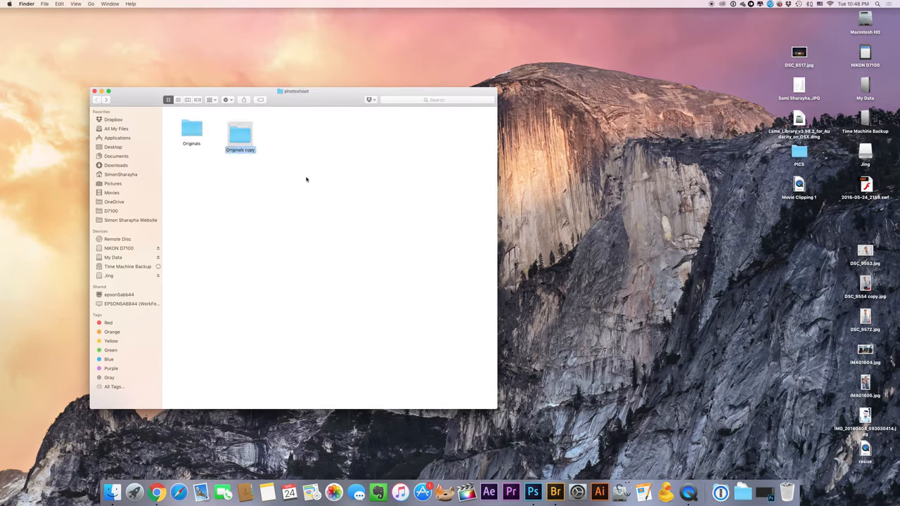
text(resize)
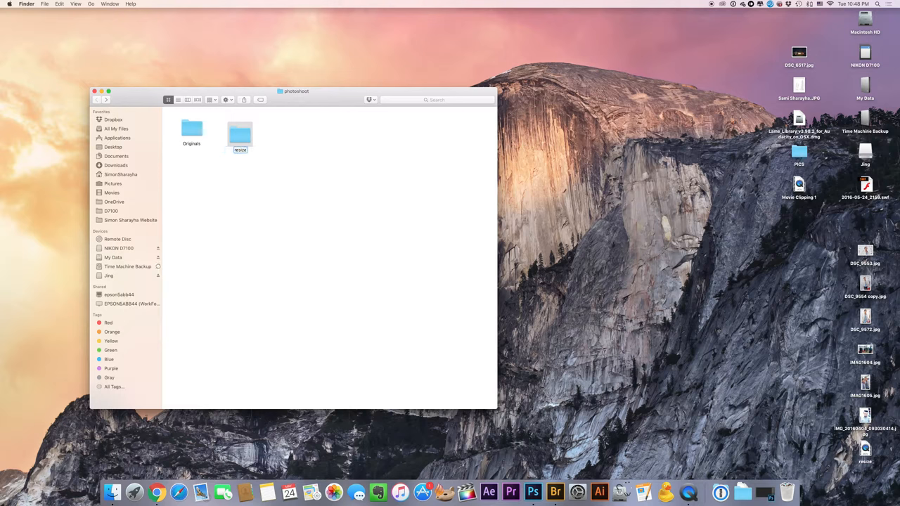
double_click(240, 150)
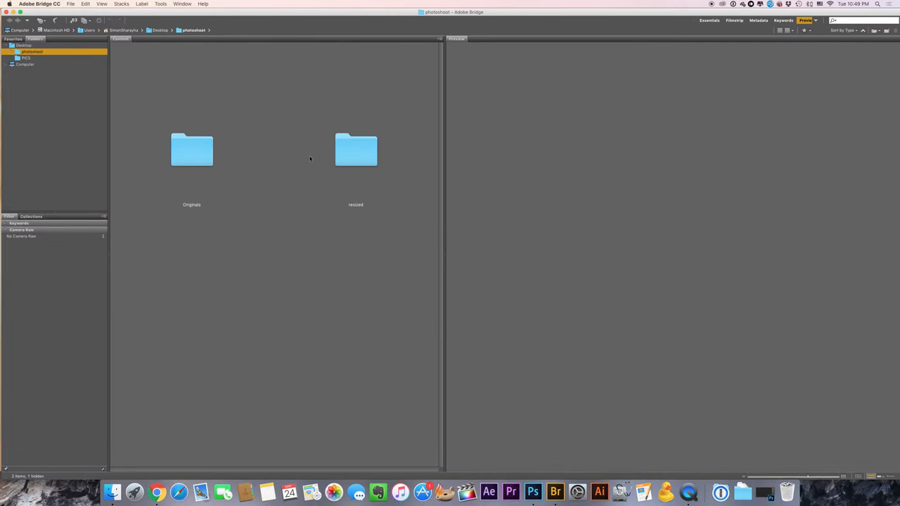
Open the resized folder in Bridge, select all 191 photos, and bring up Batch Rename
click(191, 150)
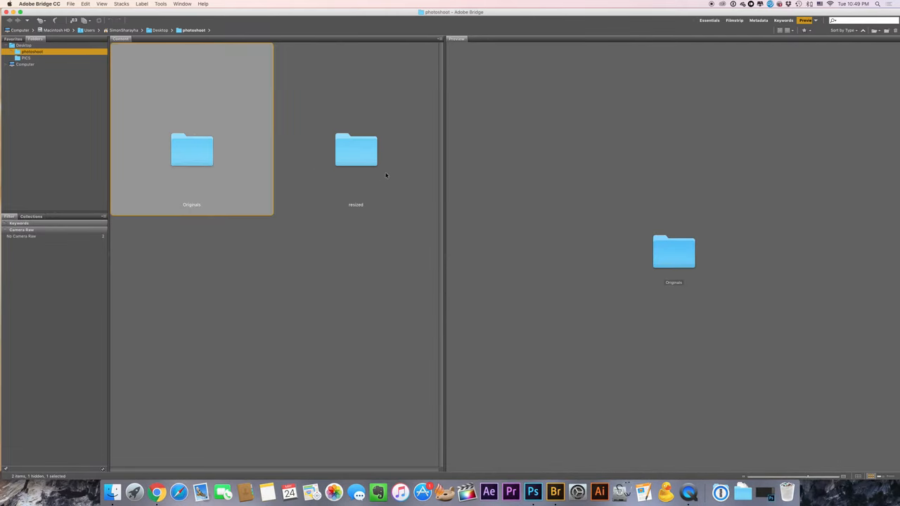
double_click(356, 150)
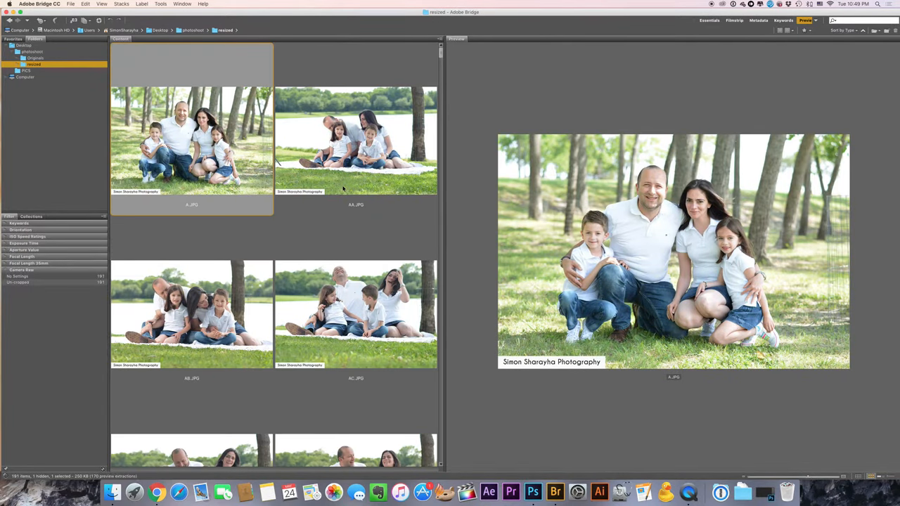
key(cmd+a)
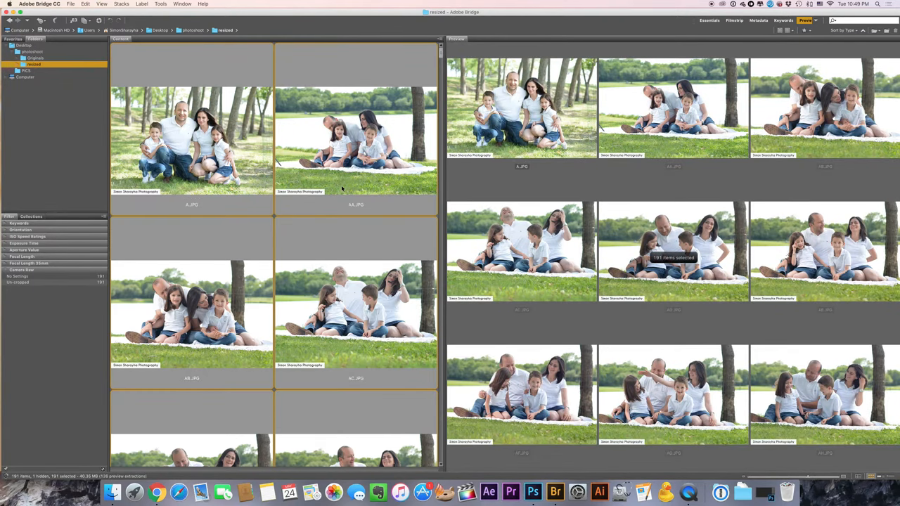
mouse_move(434, 96)
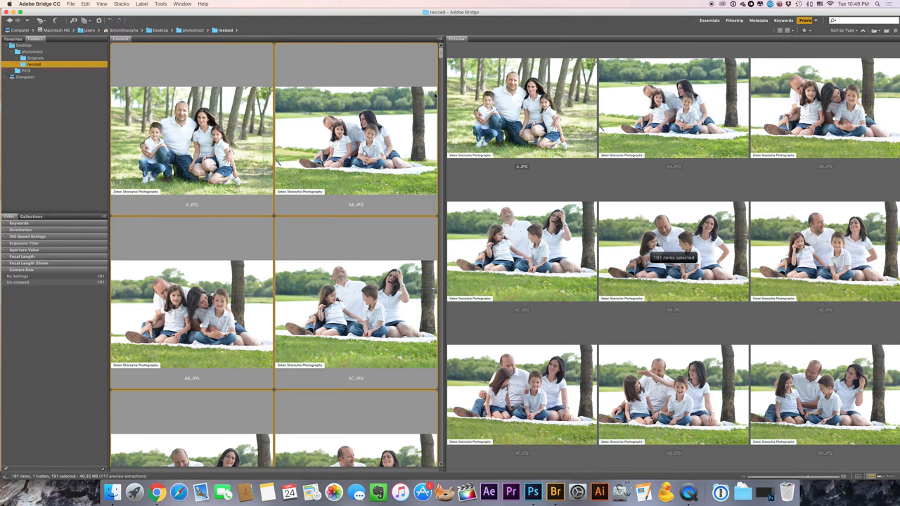
mouse_move(68, 398)
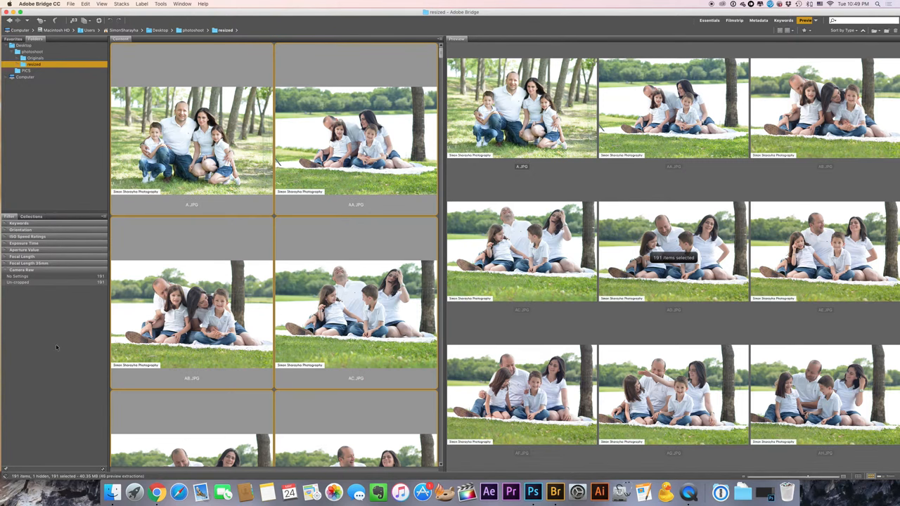
click(355, 141)
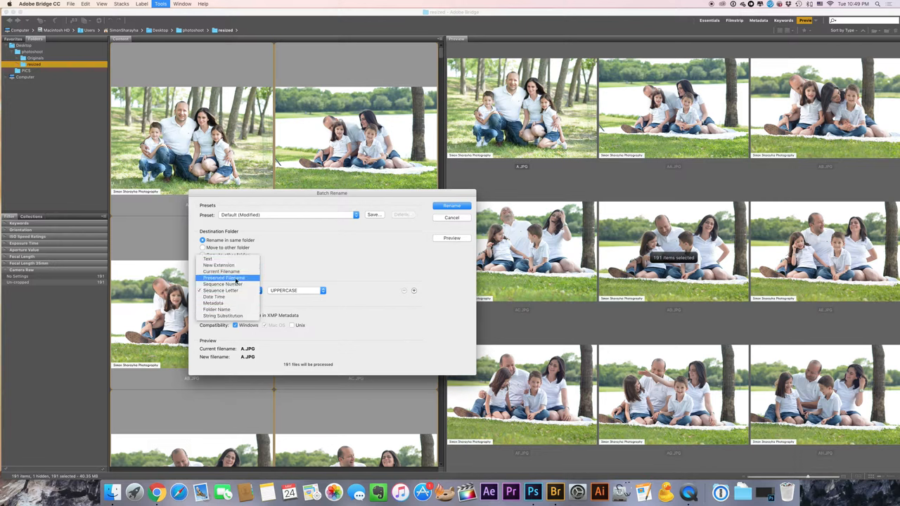
Batch rename the photos to three-digit sequence numbers from 001.JPG, previewing before applying
click(223, 284)
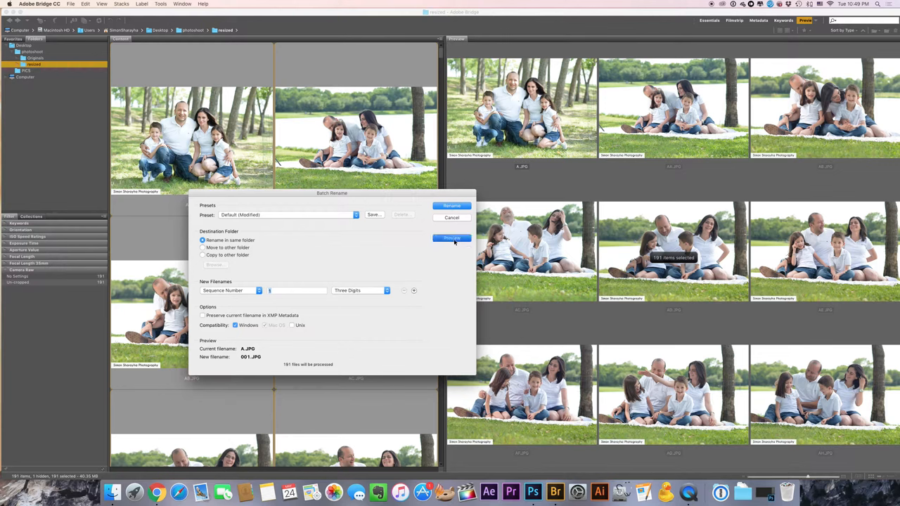
click(452, 238)
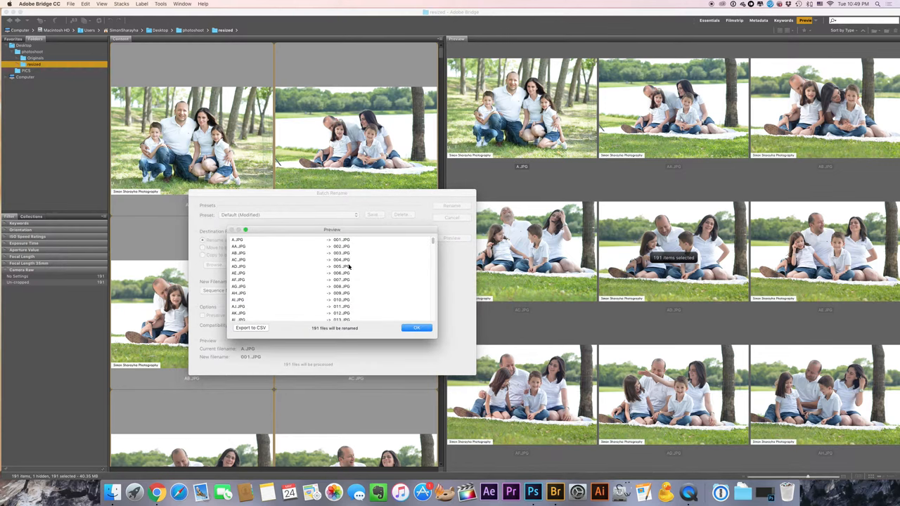
click(452, 238)
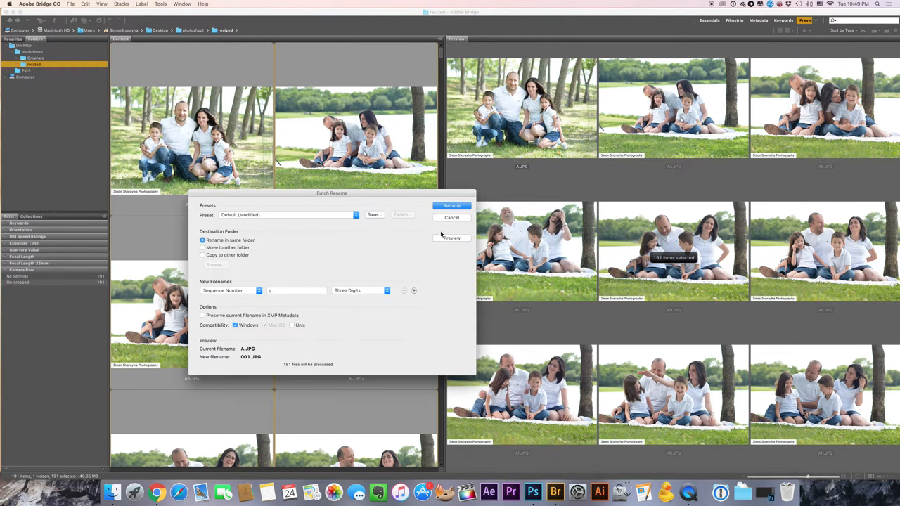
click(451, 206)
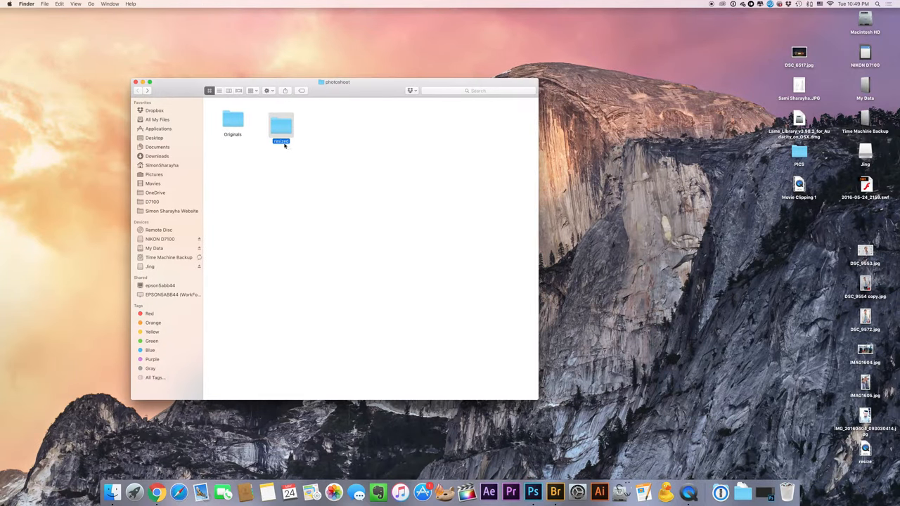
double_click(281, 126)
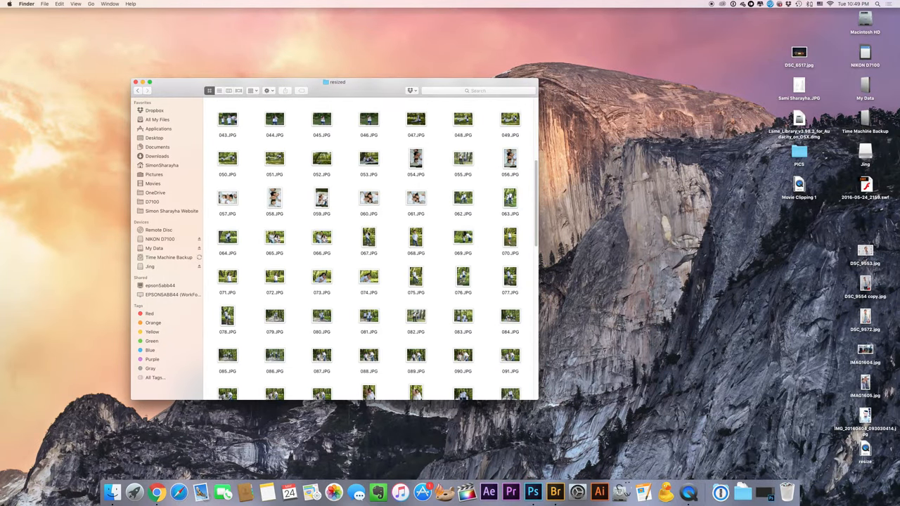
scroll(up, 3)
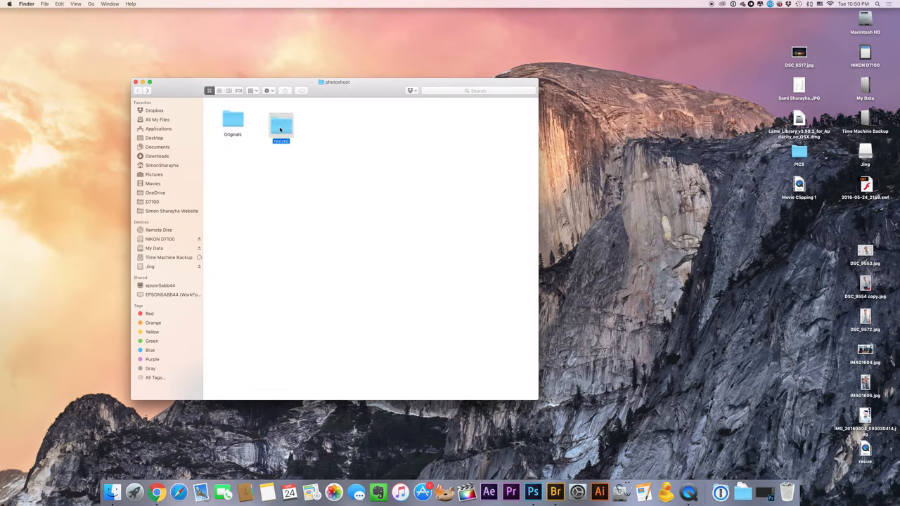
double_click(280, 123)
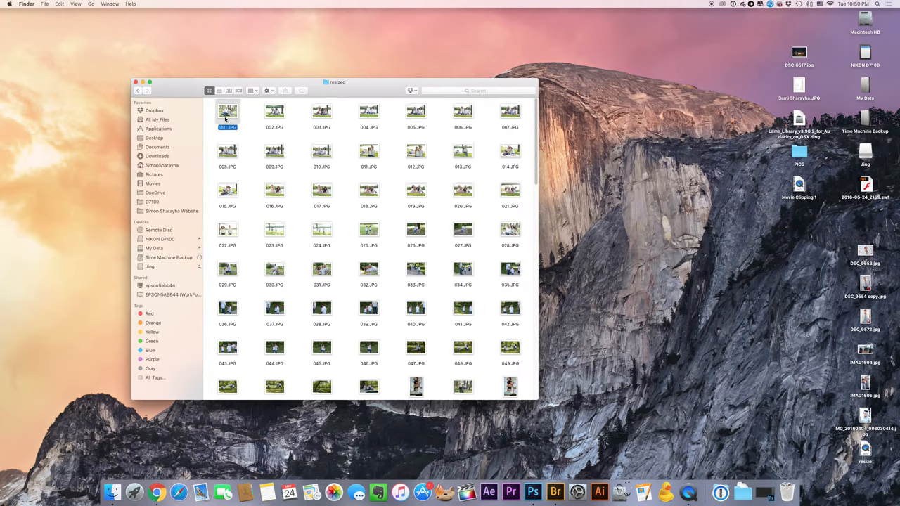
right_click(275, 150)
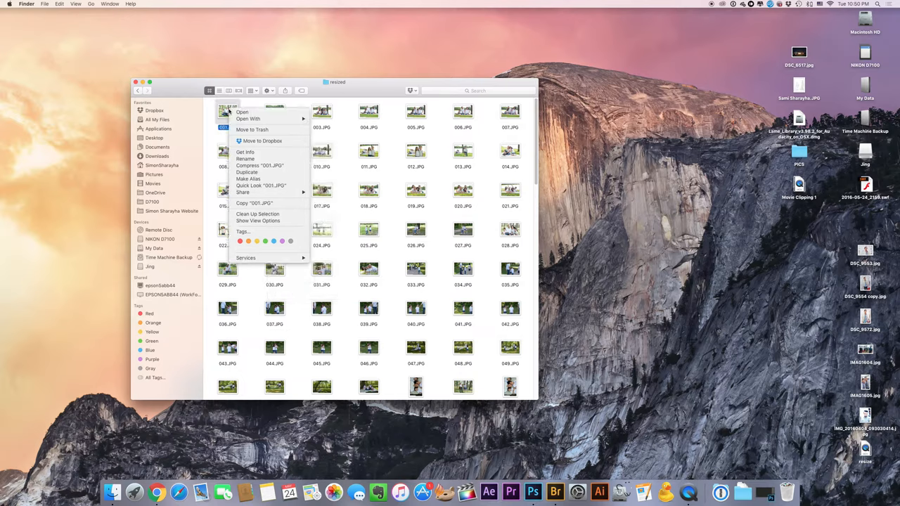
mouse_move(254, 203)
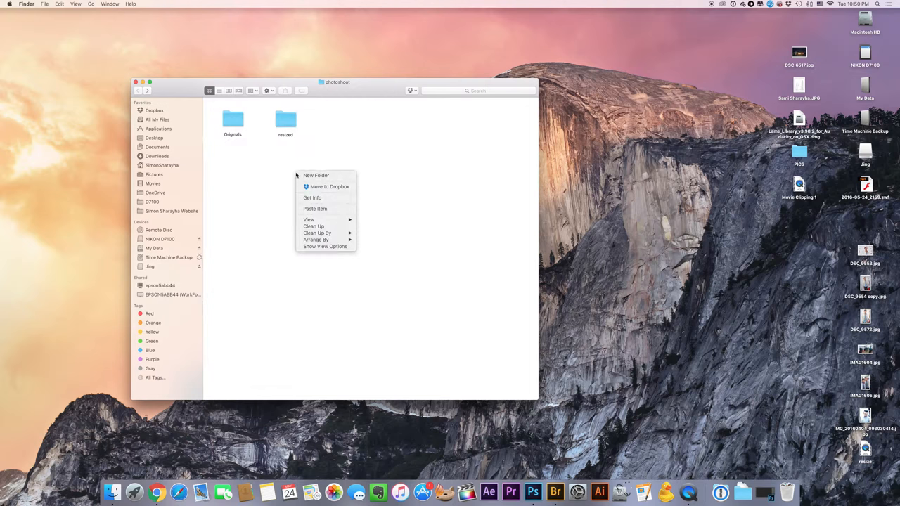
click(351, 216)
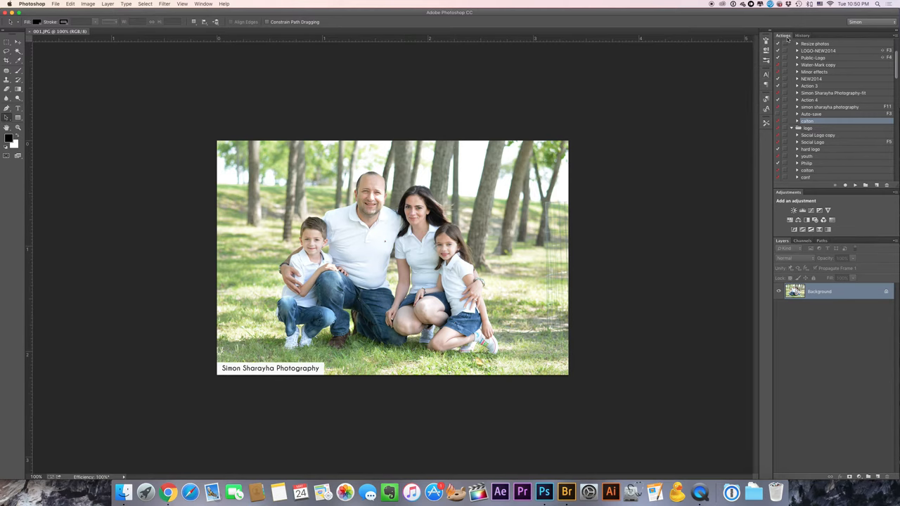
Show the Actions panel and start recording a new action 'resize' in Simon Actions
click(203, 3)
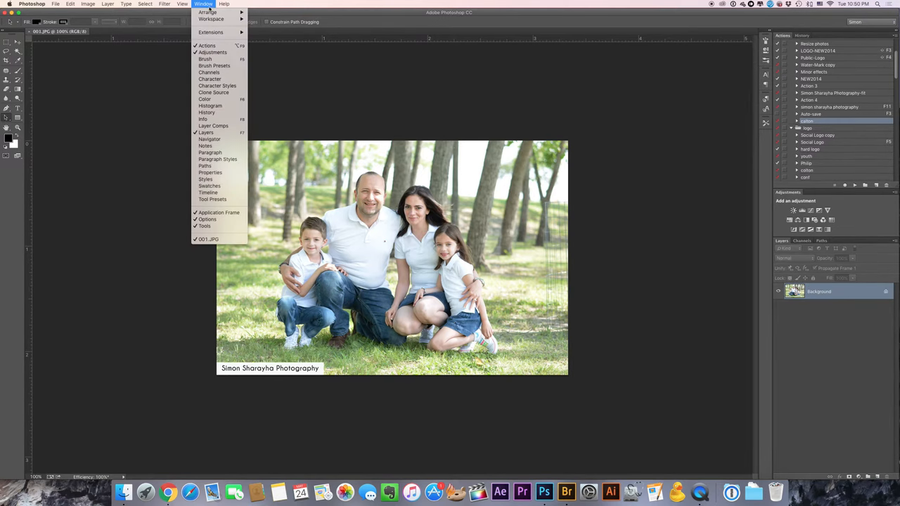
mouse_move(206, 46)
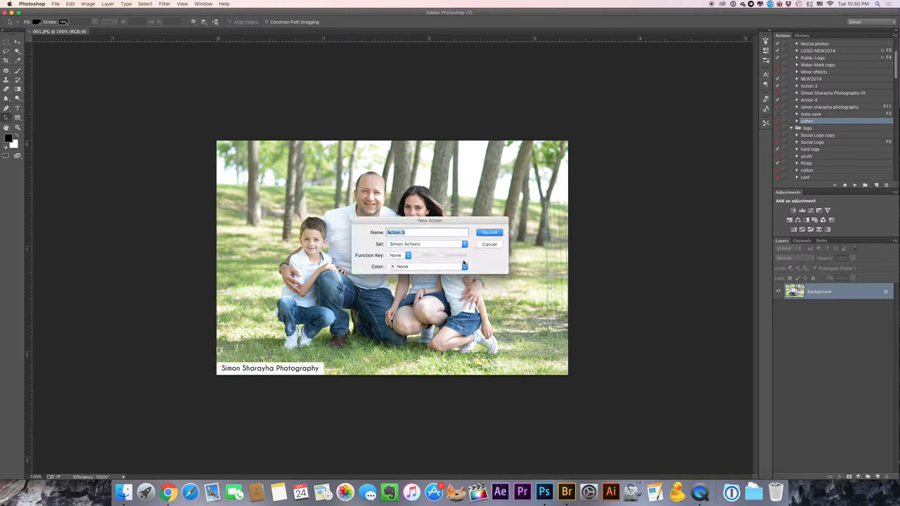
text(resize)
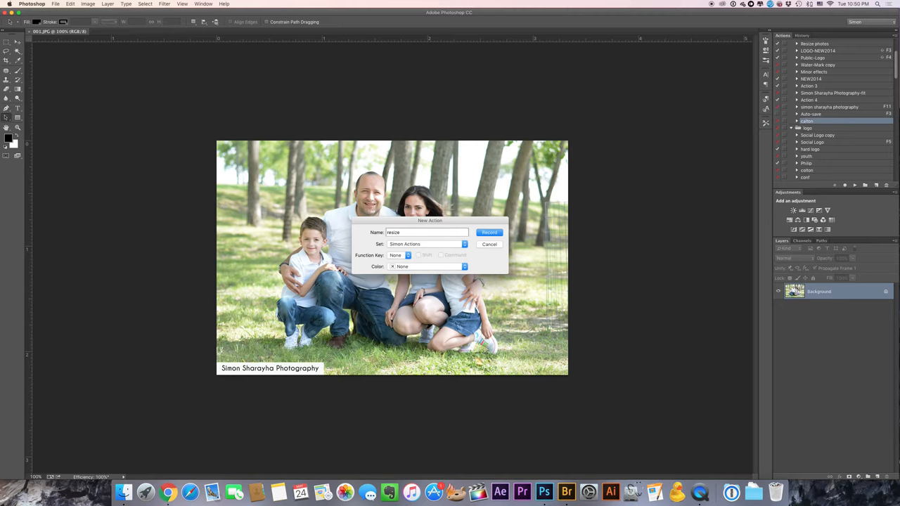
click(490, 232)
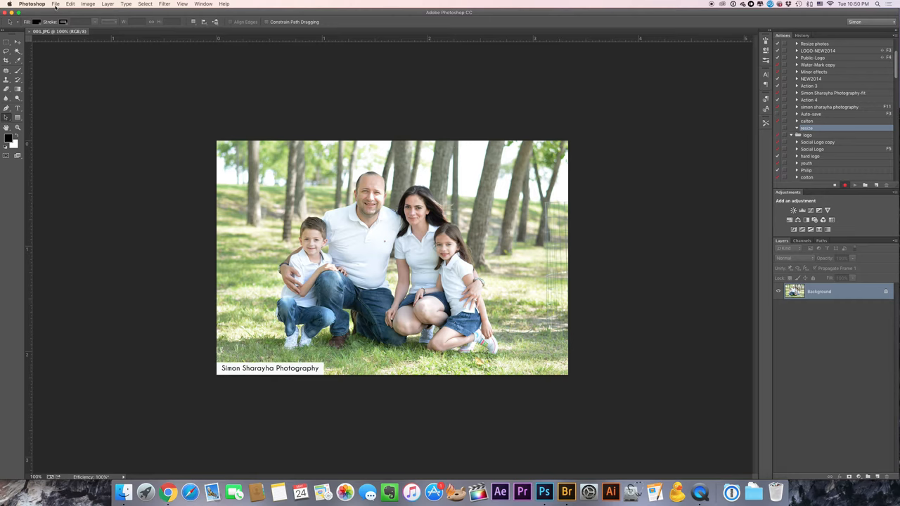
Fit the open photo within 900 by 900 pixels using Automate > Fit Image
click(55, 4)
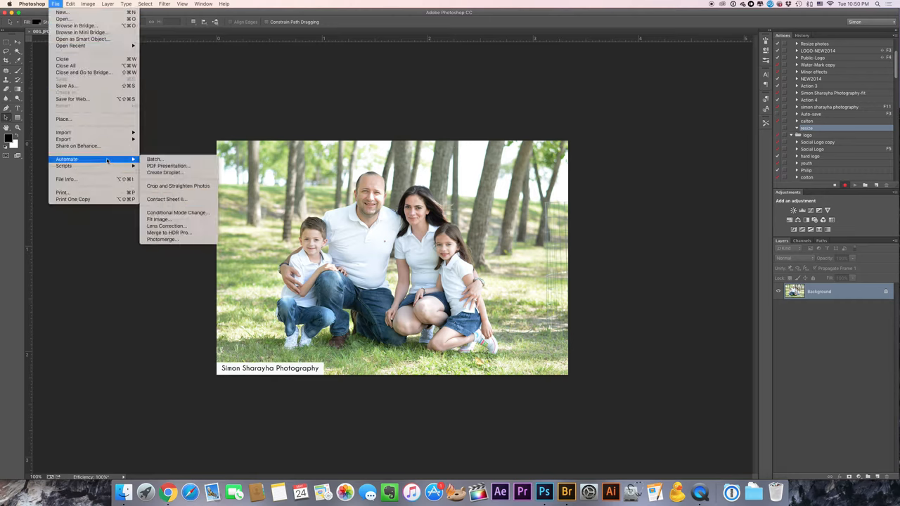
mouse_move(154, 159)
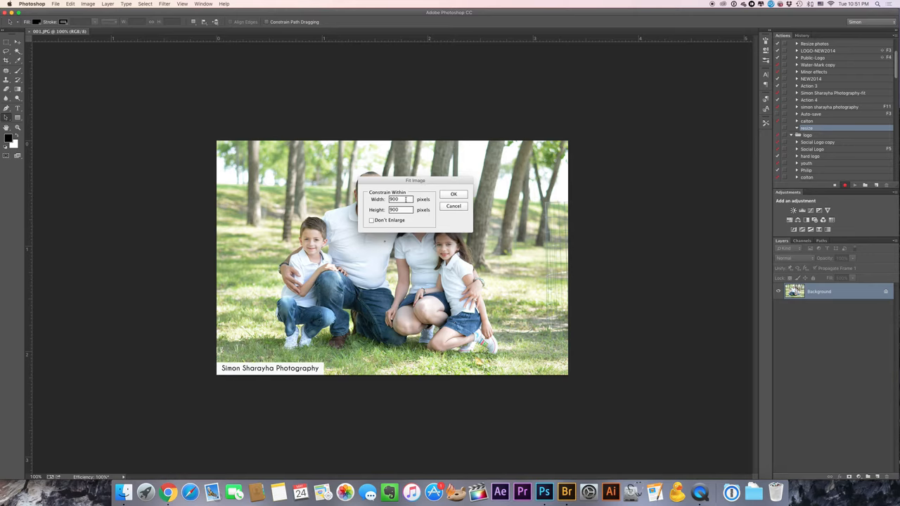
triple_click(395, 199)
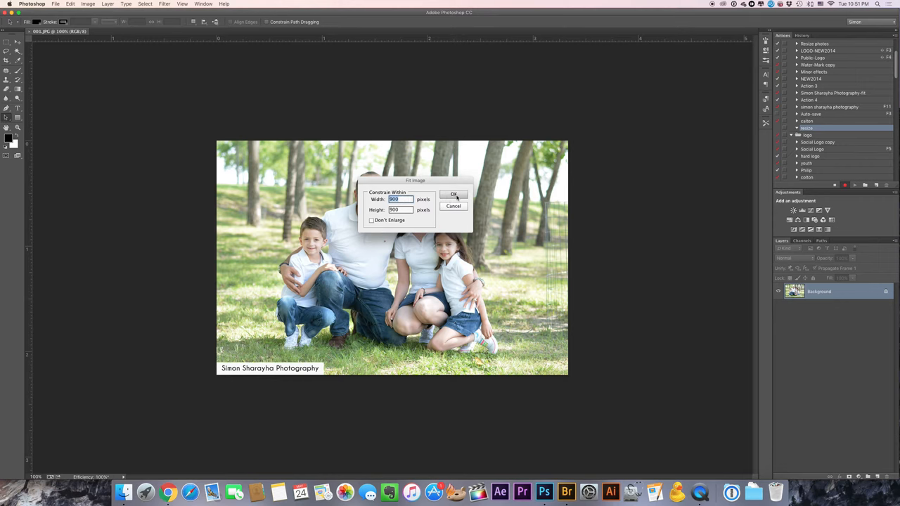
click(454, 194)
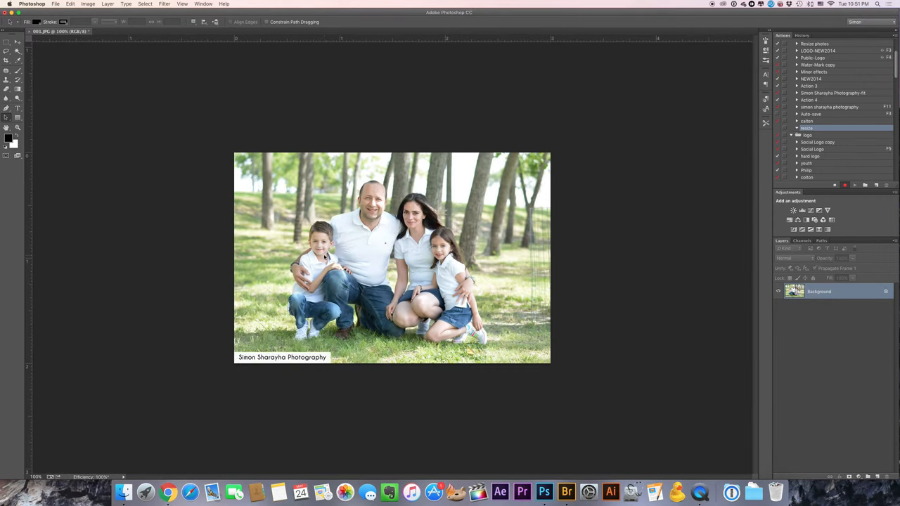
Expand the resize action and check History to confirm the recorded Fit Image step
click(796, 128)
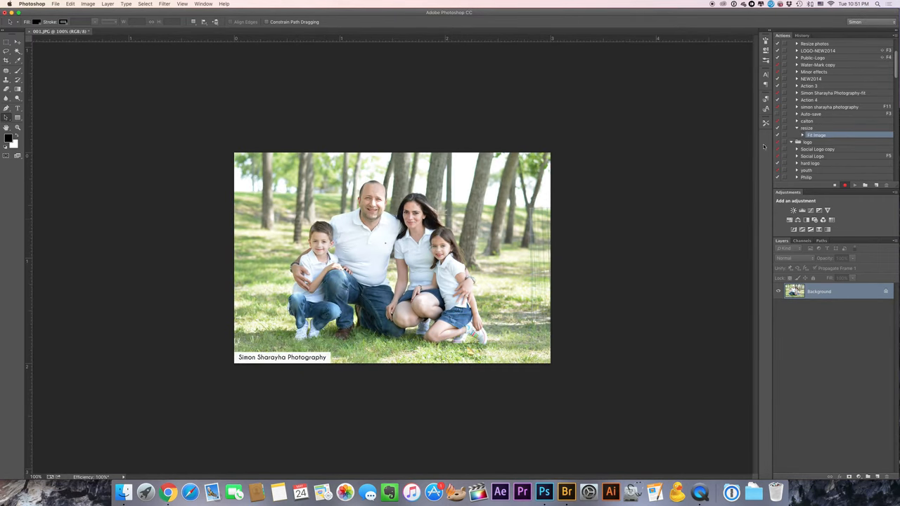
click(802, 35)
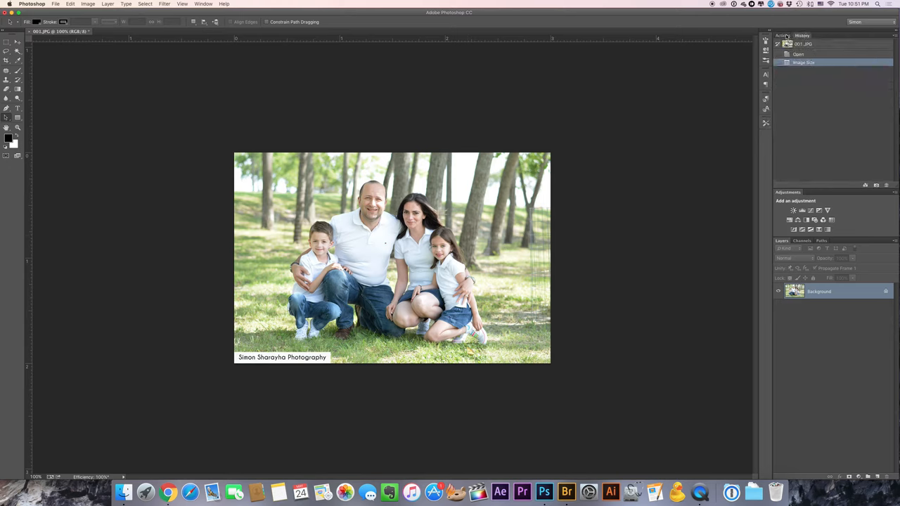
click(782, 35)
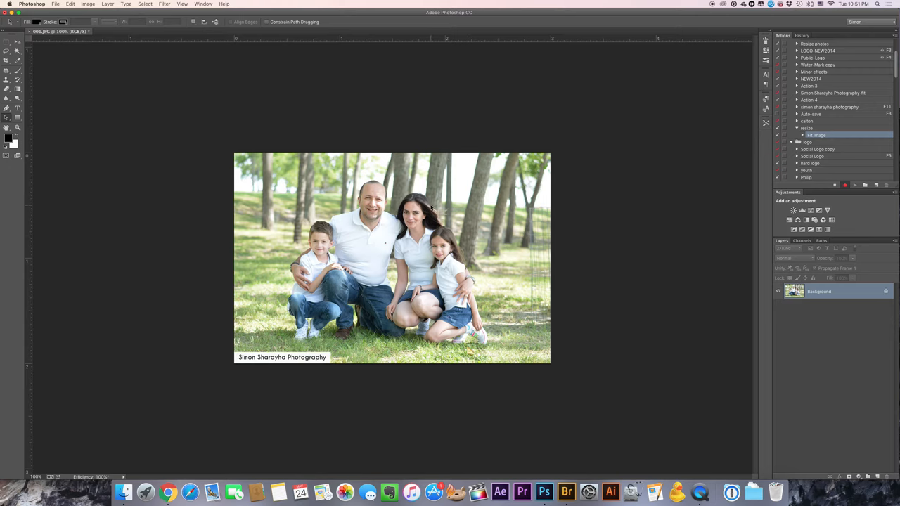
click(55, 3)
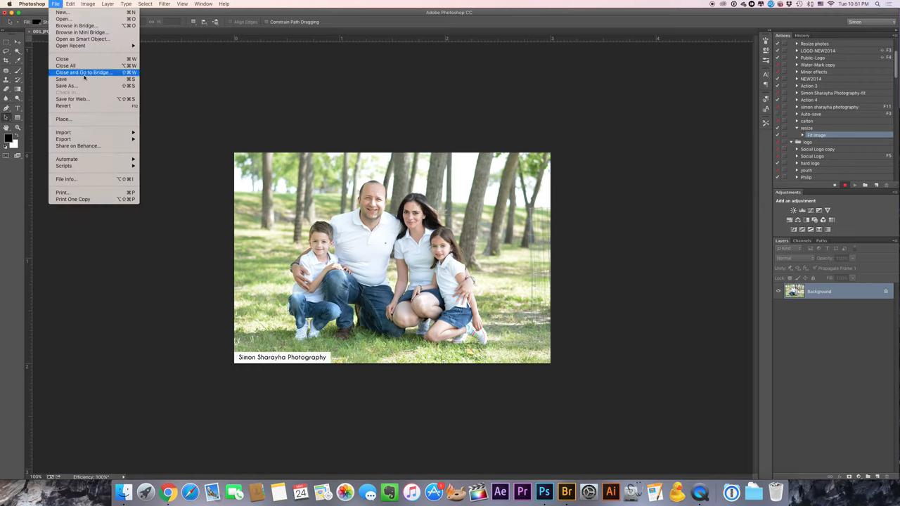
Save and close 001.JPG so the action records Save and Close steps
click(61, 79)
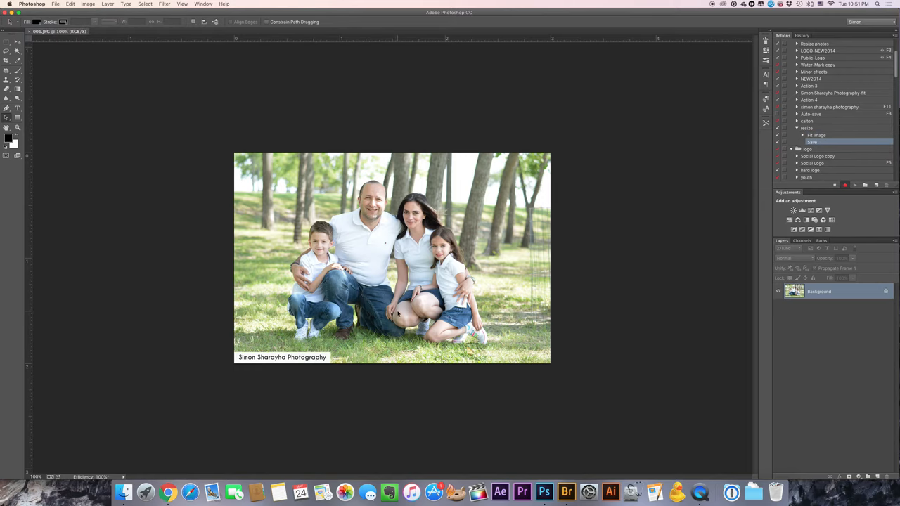
mouse_move(155, 121)
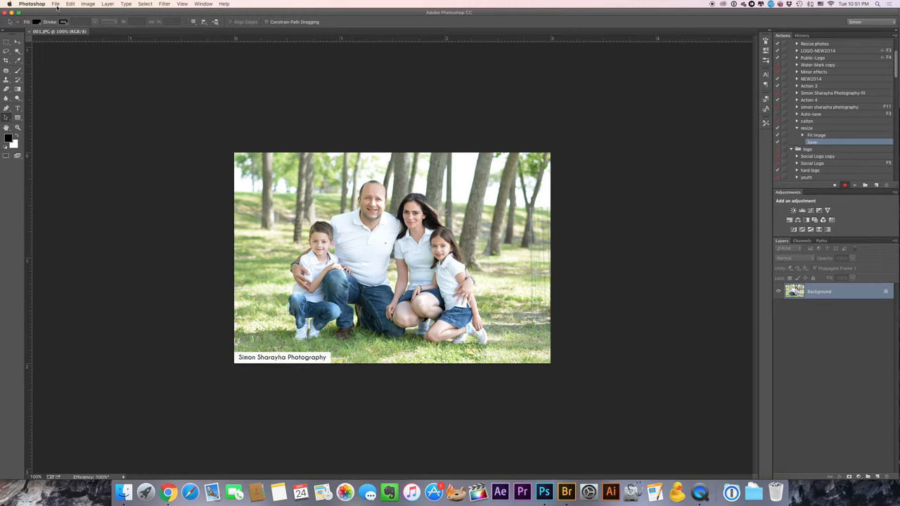
mouse_move(587, 43)
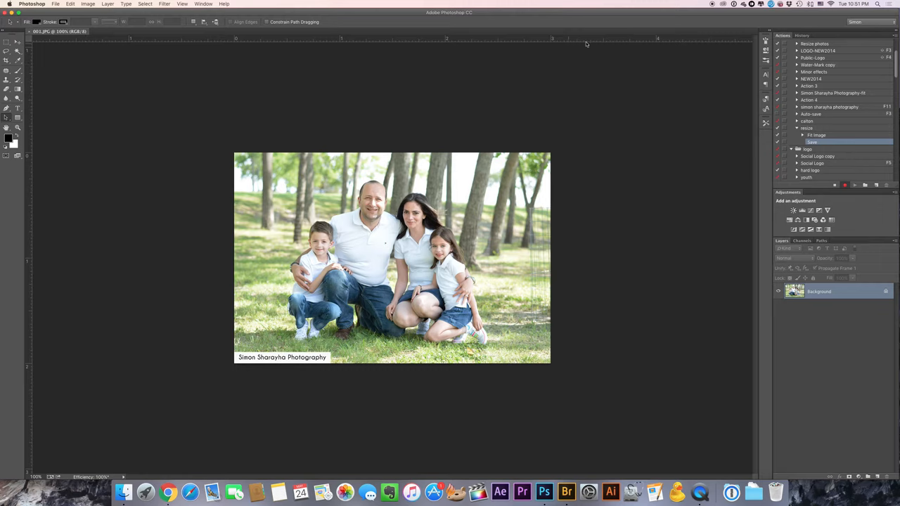
click(56, 4)
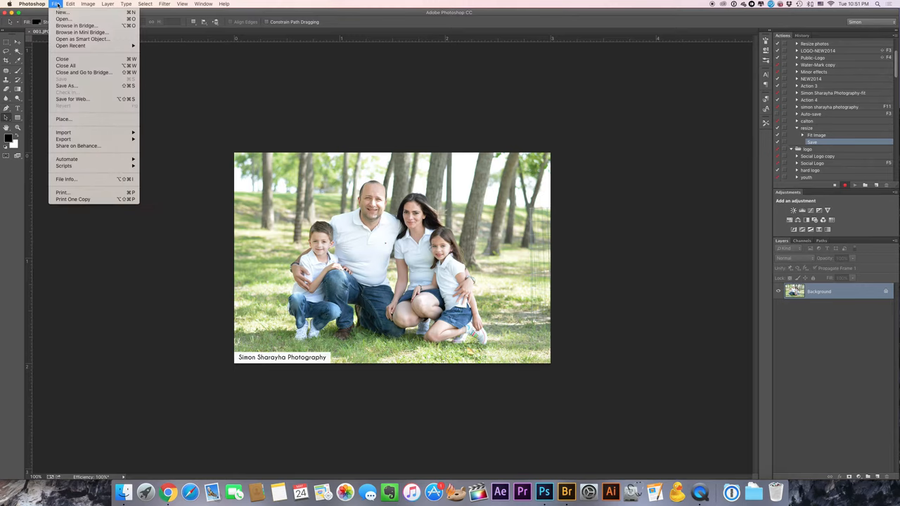
mouse_move(63, 59)
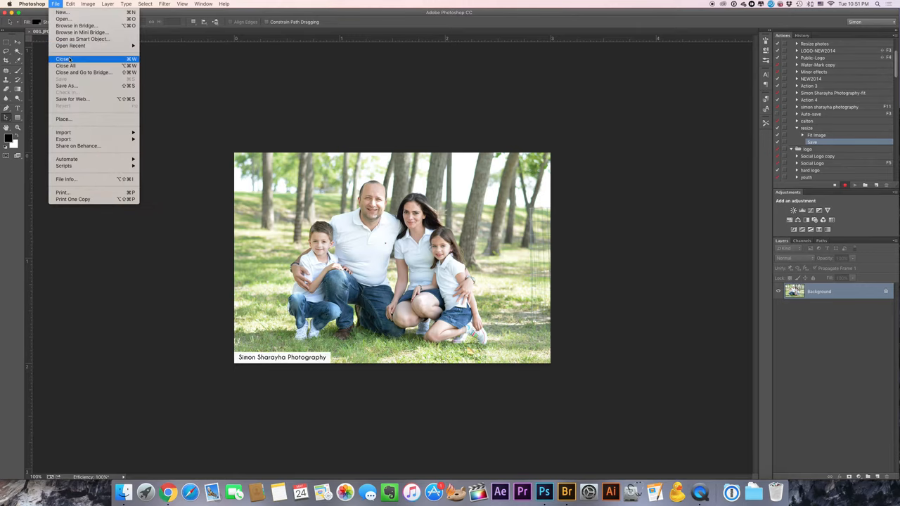
click(63, 58)
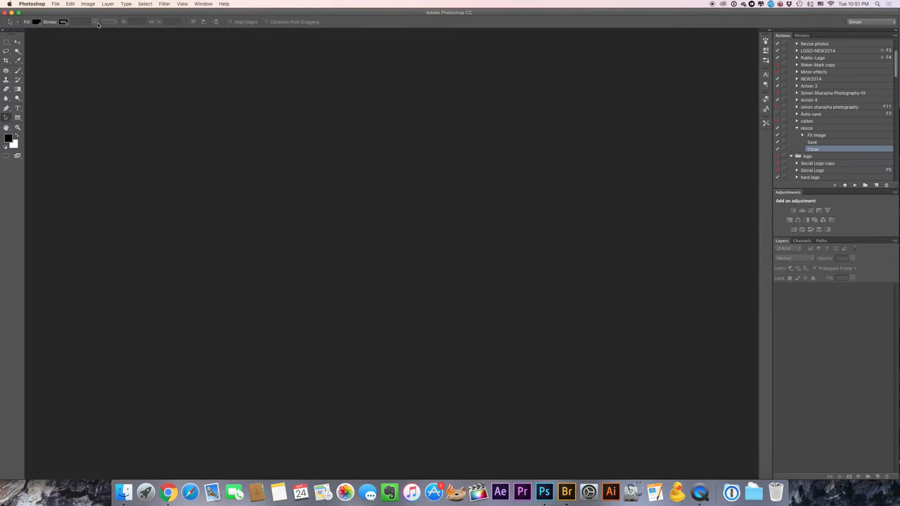
Open Automate > Batch and choose the resize action from Simon Actions to play
click(56, 3)
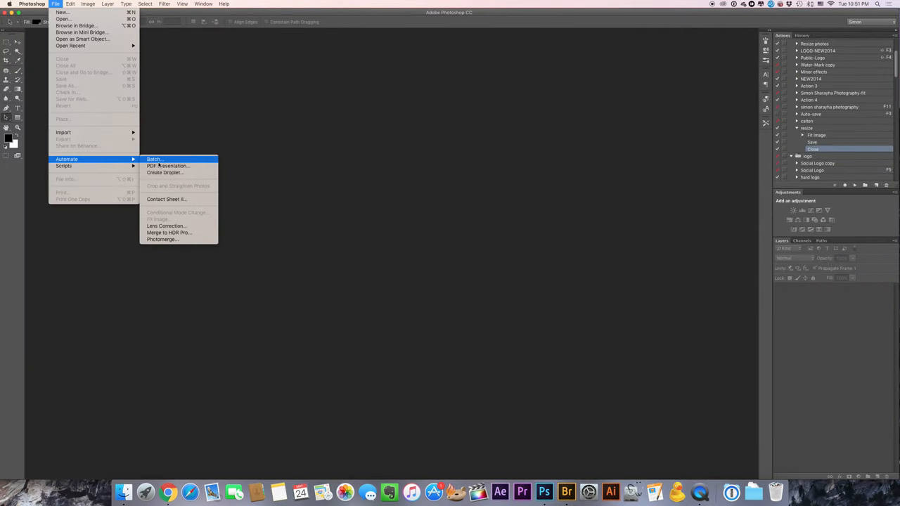
click(153, 158)
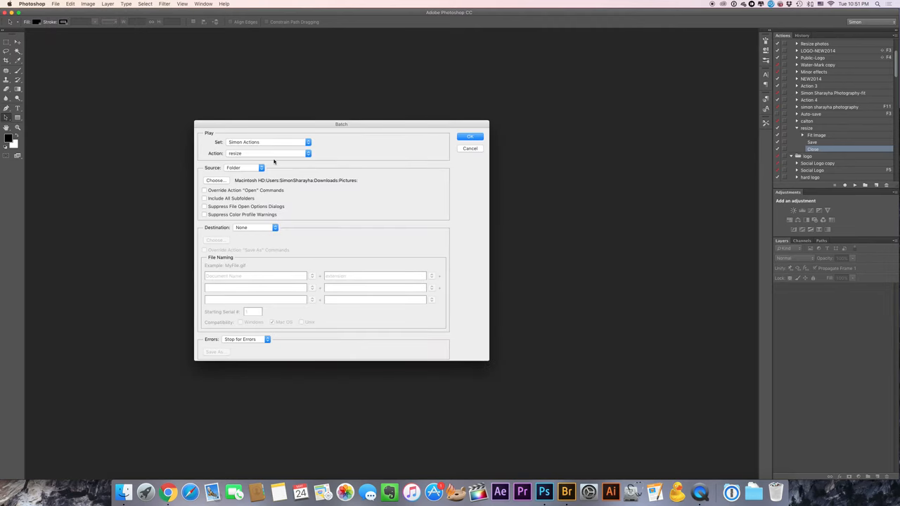
click(307, 154)
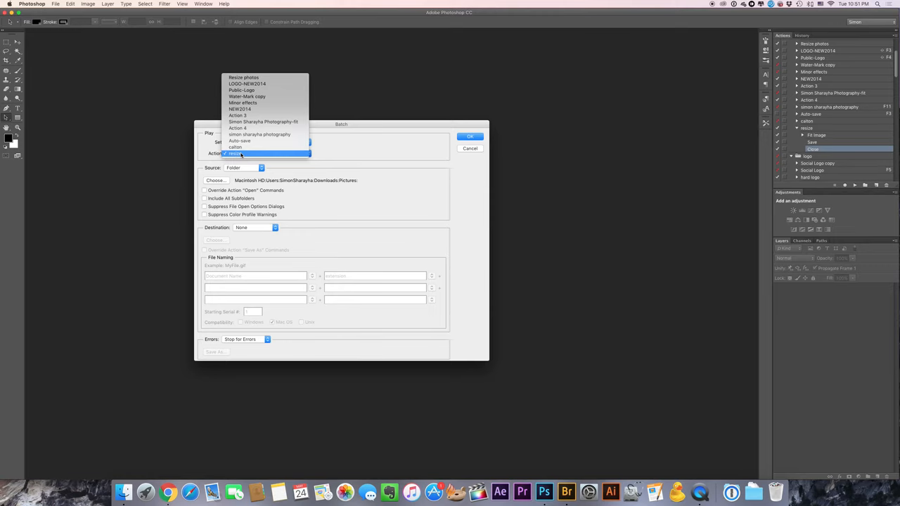
click(235, 154)
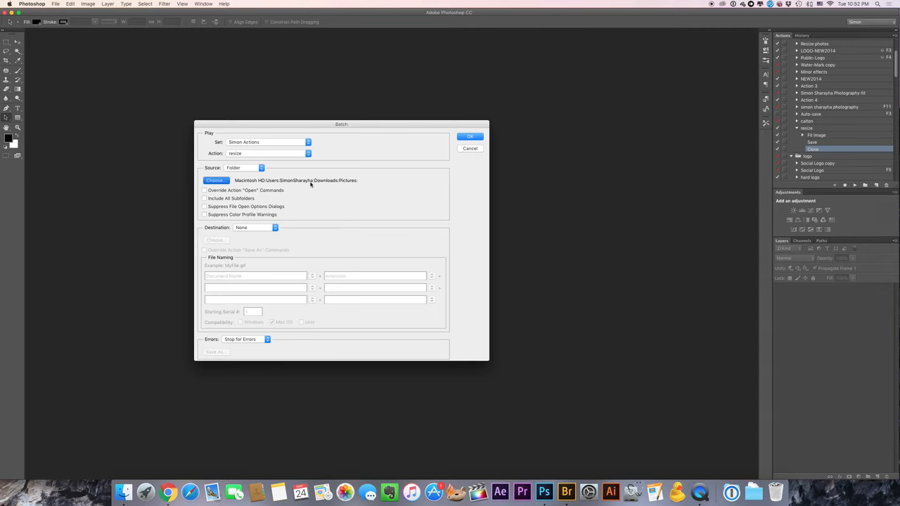
Set the batch source to Desktop > photoshoot > resized and start the batch
click(216, 180)
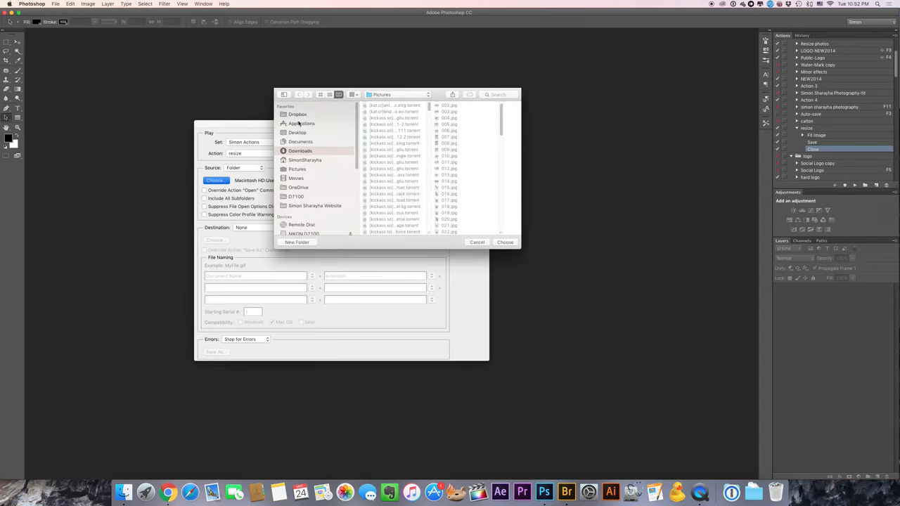
mouse_move(301, 185)
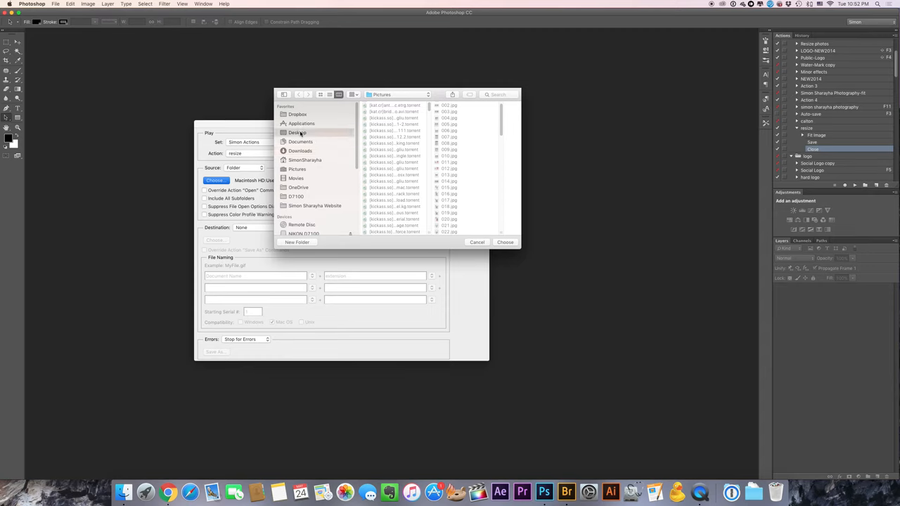
click(297, 132)
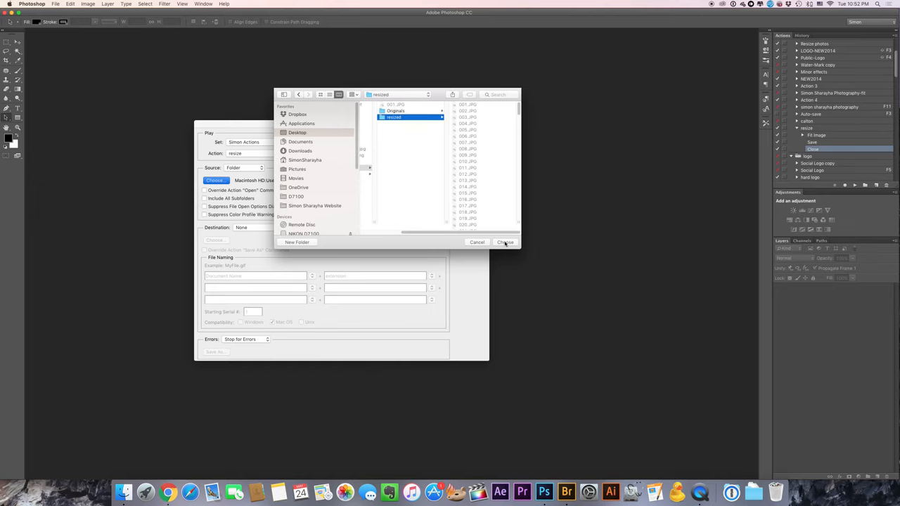
click(505, 242)
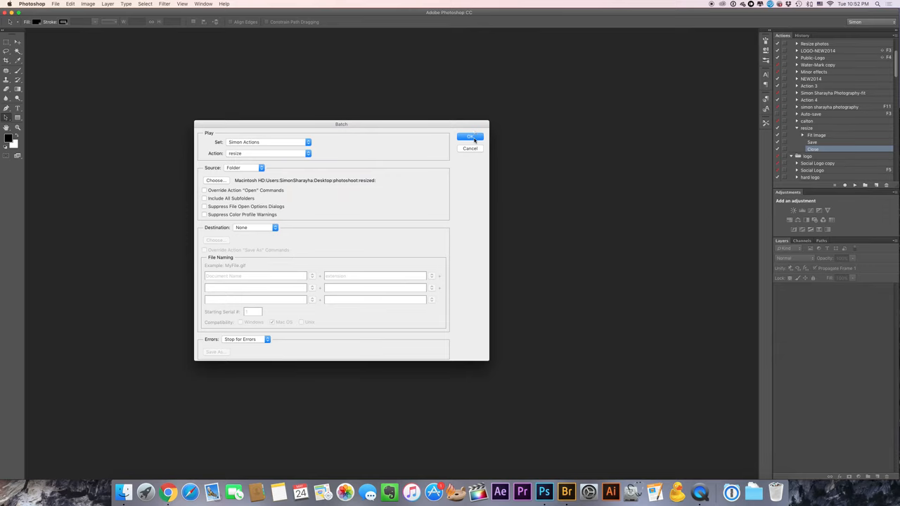
click(469, 137)
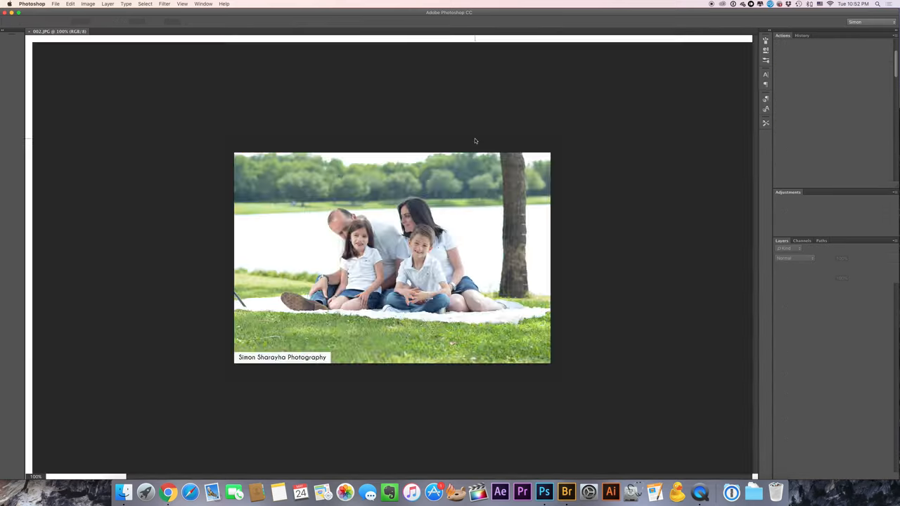